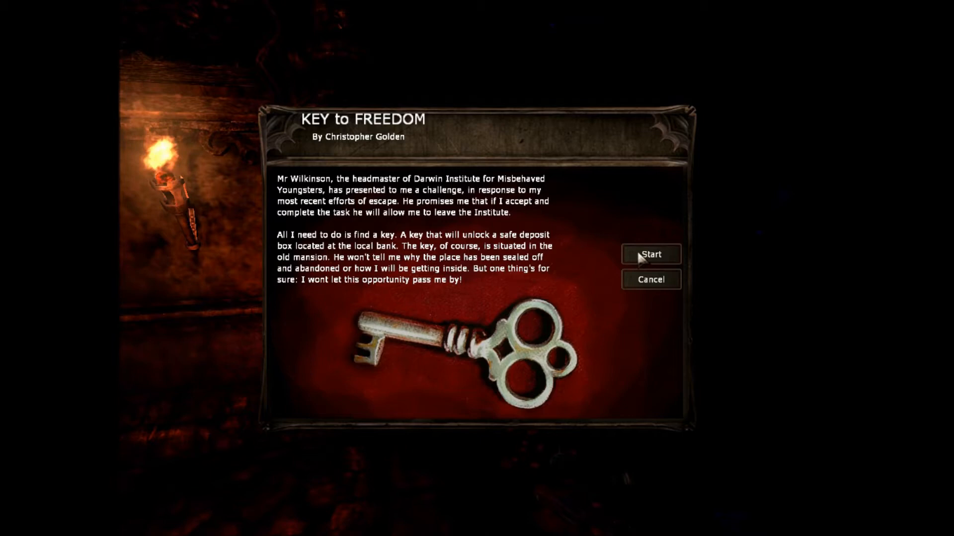
Step: Resume the Key to Freedom custom story from the pause menu via Back To Game
left_click(650, 255)
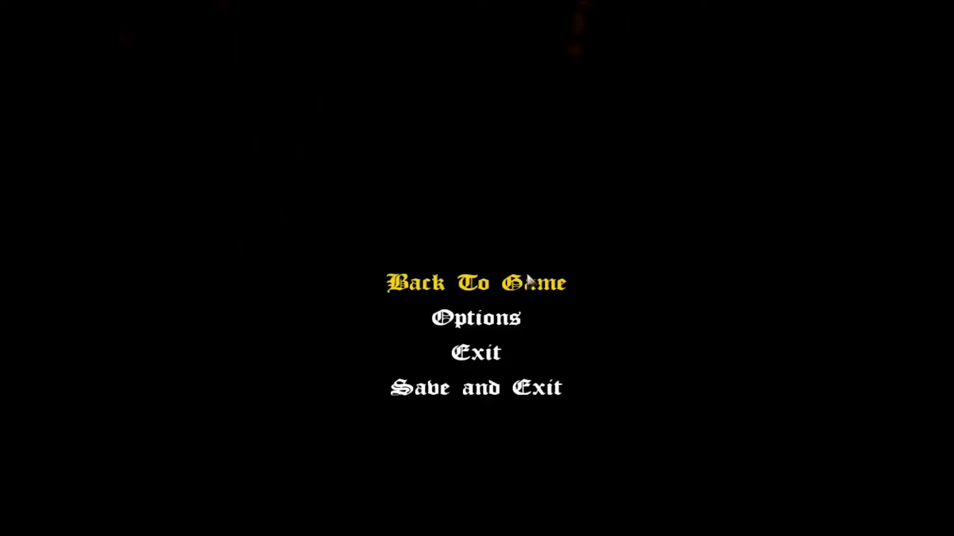
left_click(476, 283)
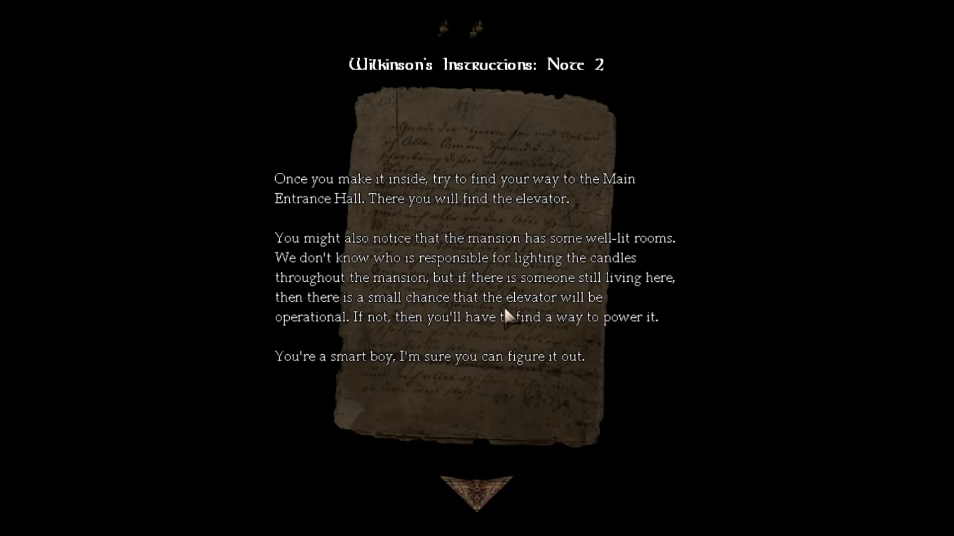
mouse_move(484, 492)
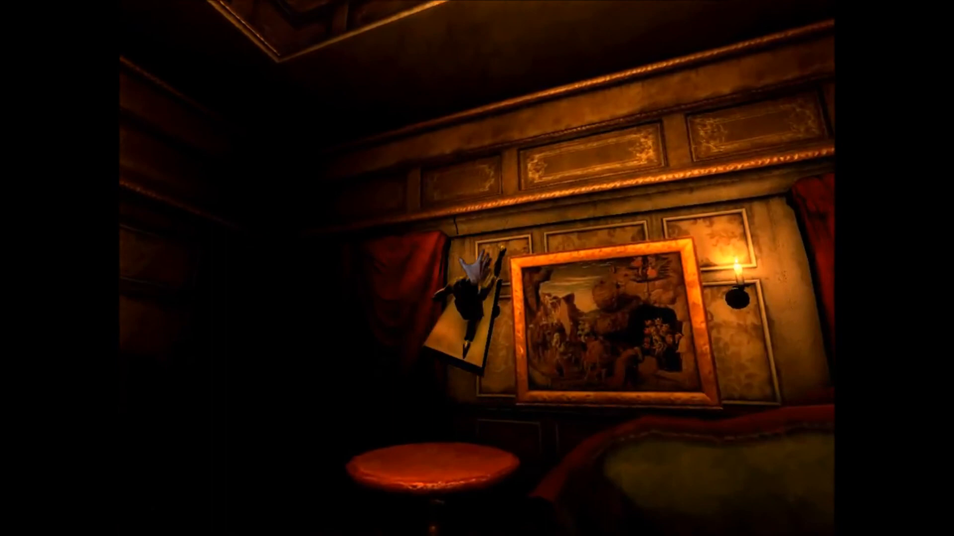
Step: Look around the candlelit sitting room with the piano, armchairs and plate of food
scroll("left", 3)
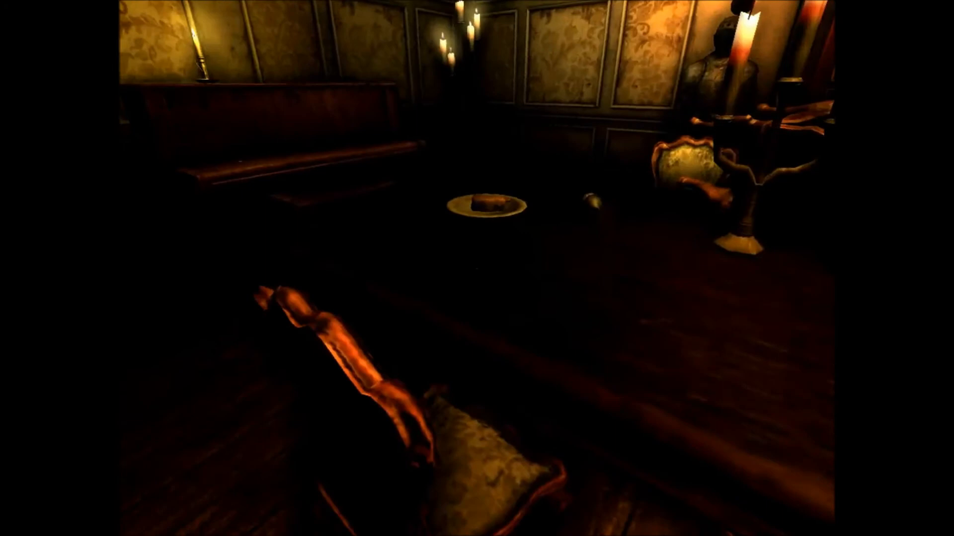